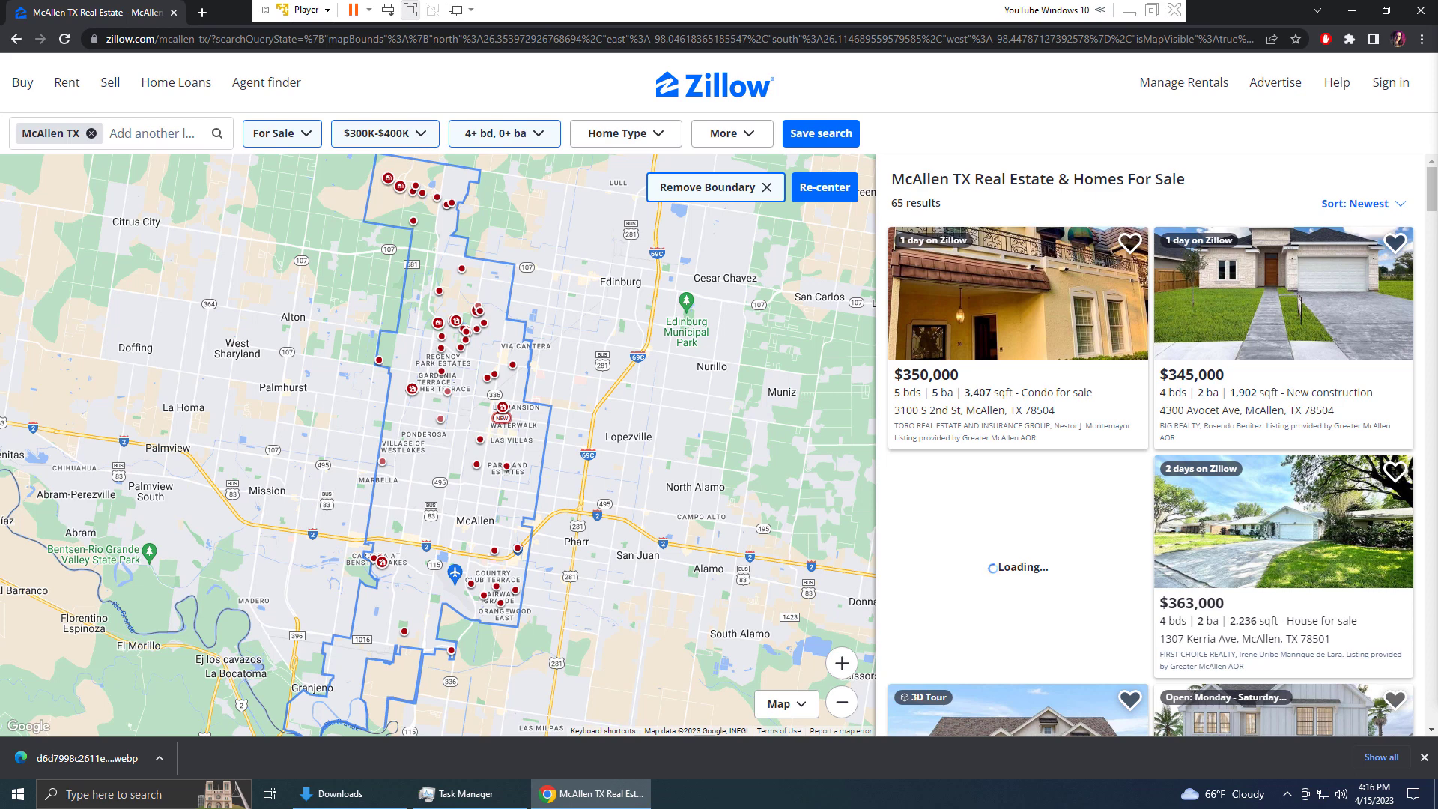
{"action": "mouse_move", "coordinate": [997, 309]}
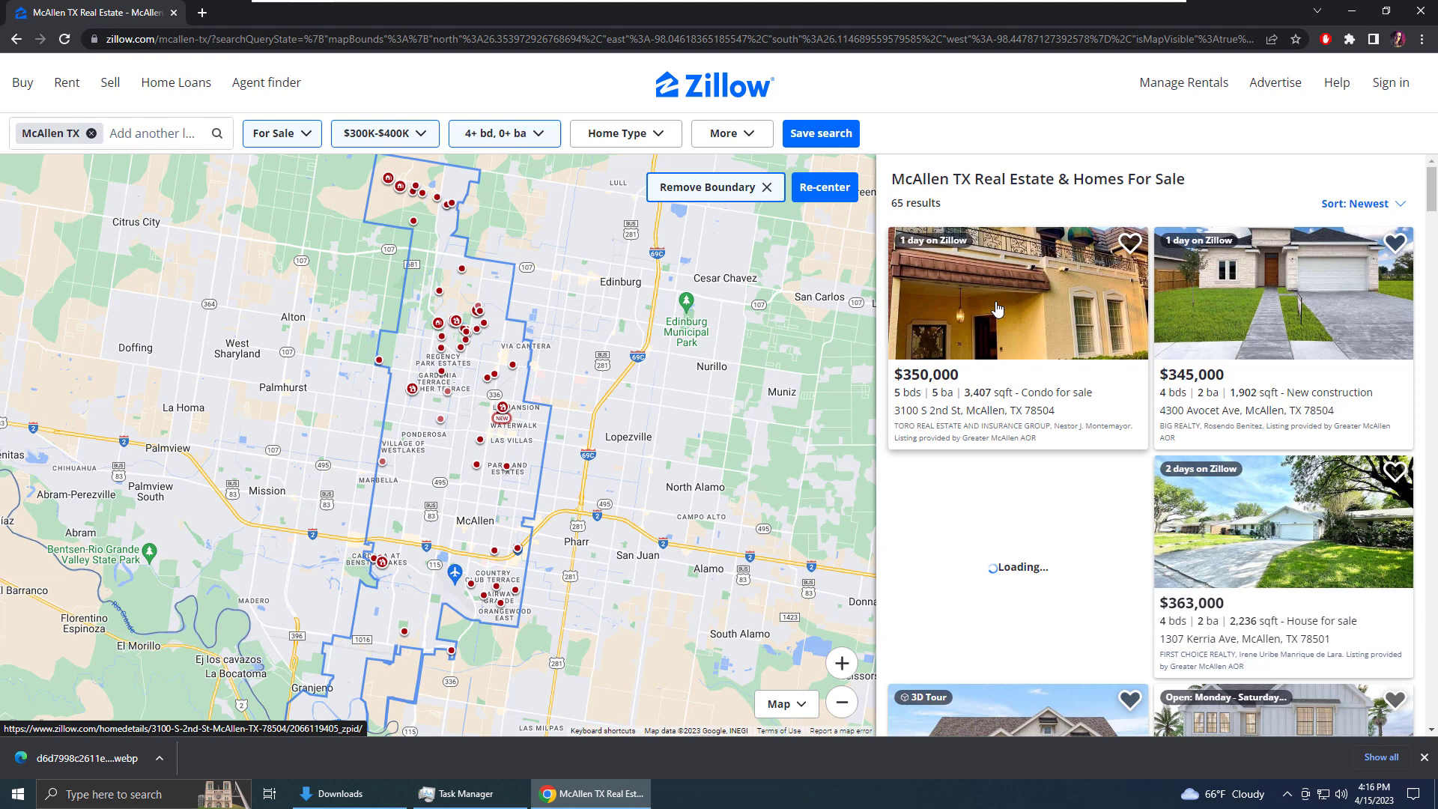
Open the $350,000 McAllen condo listing and save its photo to Downloads as 'Youtube Demo'
{"action": "left_click", "coordinate": [1016, 291]}
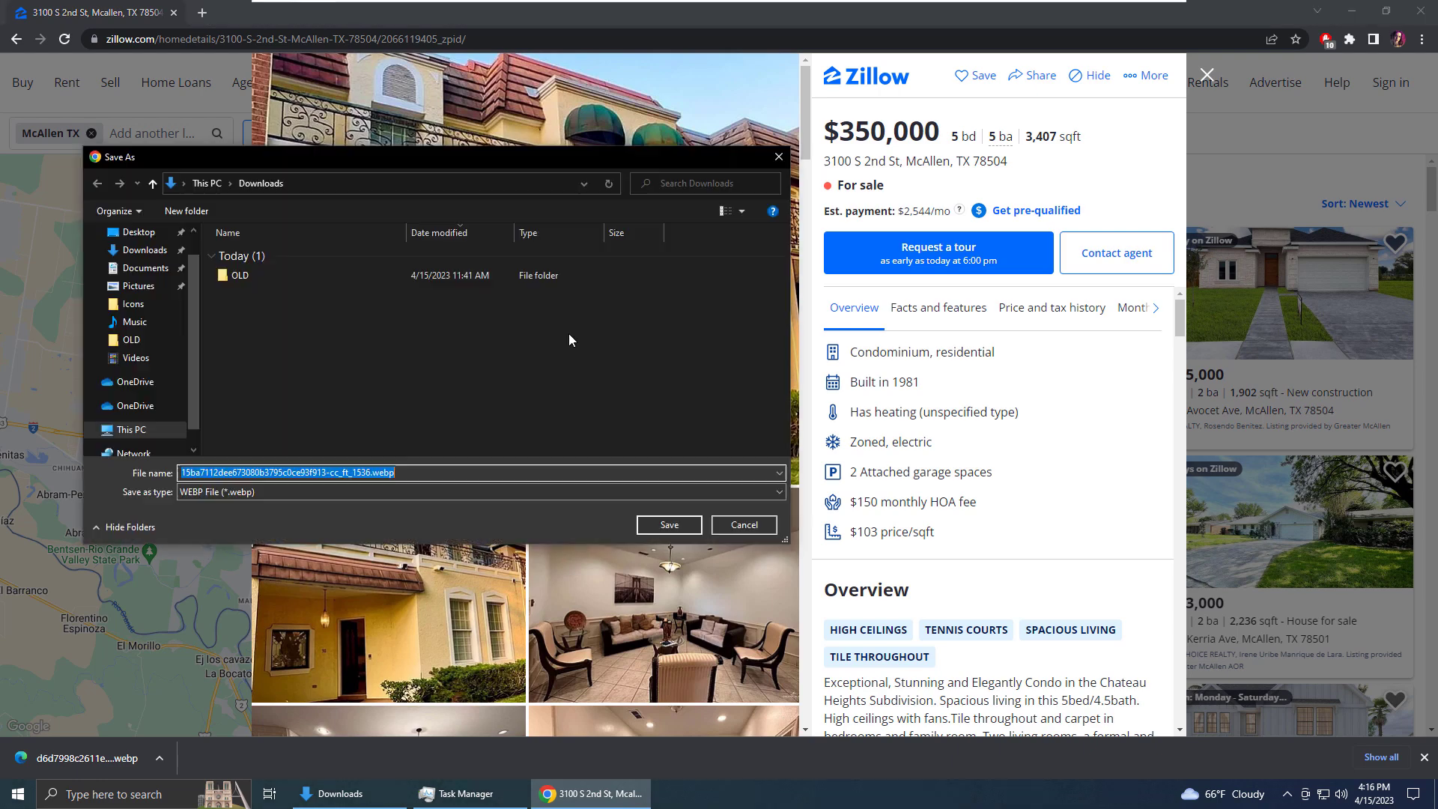
{"action": "left_click", "coordinate": [668, 524]}
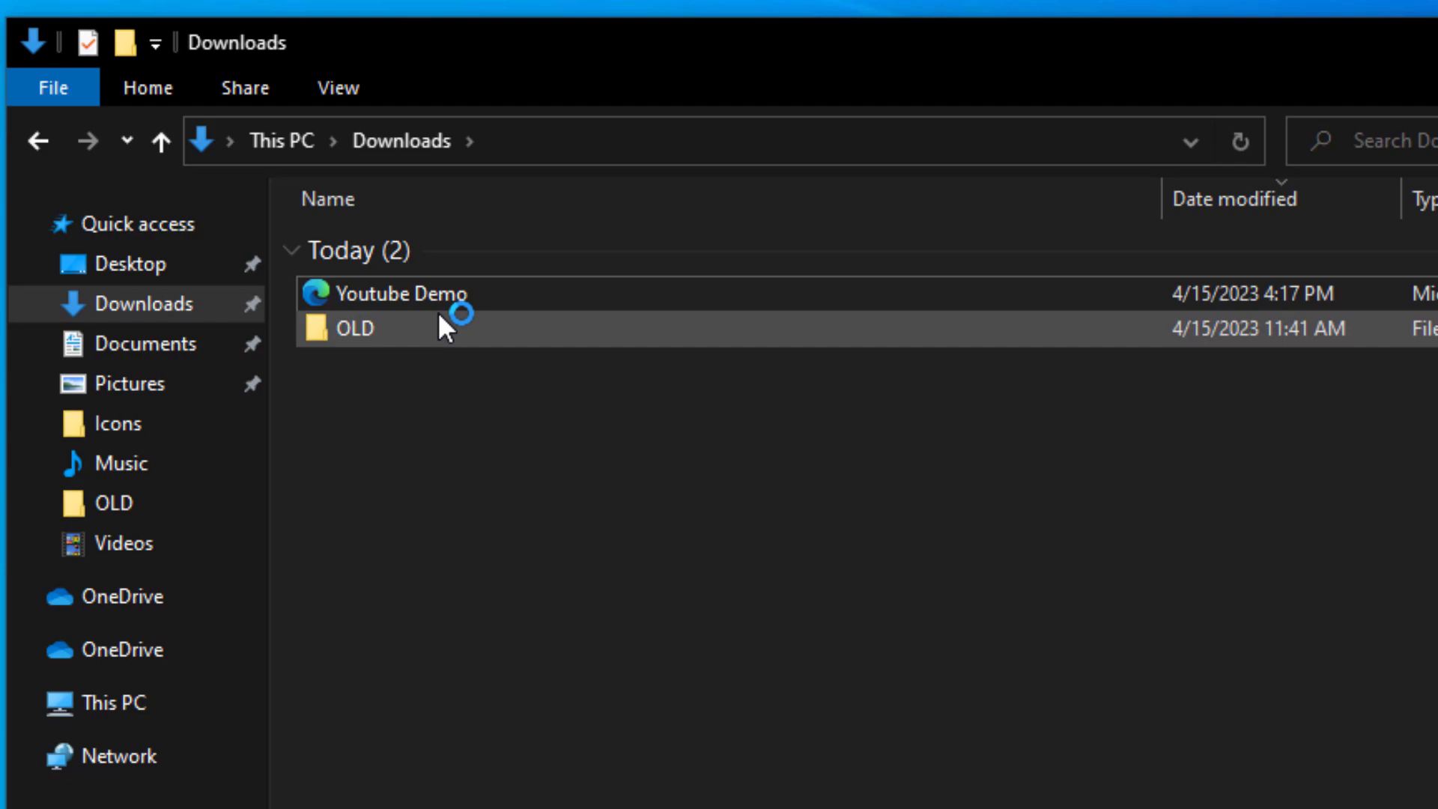
Open the Downloads folder in File Explorer, showing the saved Youtube Demo image
{"action": "double_click", "coordinate": [399, 294]}
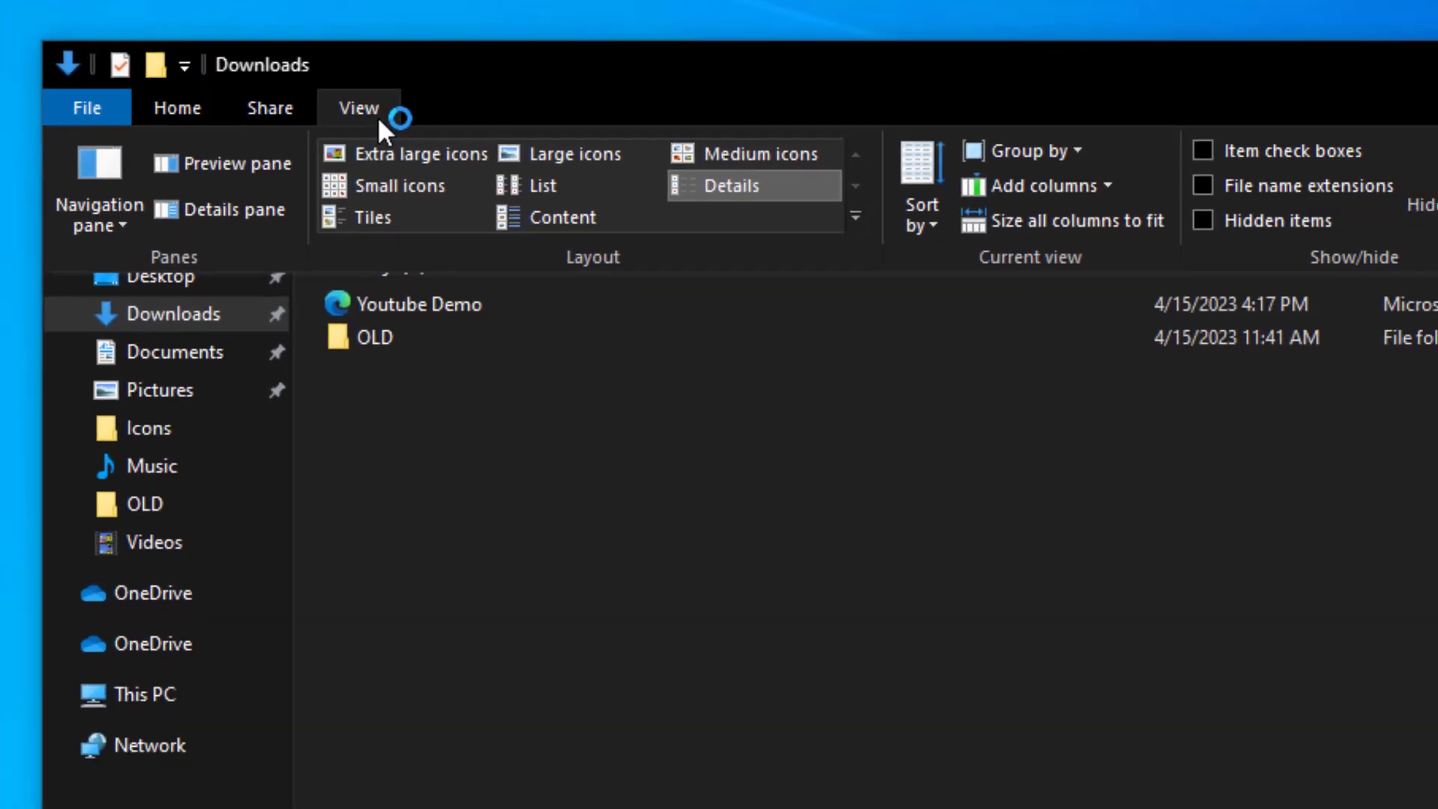
{"action": "mouse_move", "coordinate": [1091, 200]}
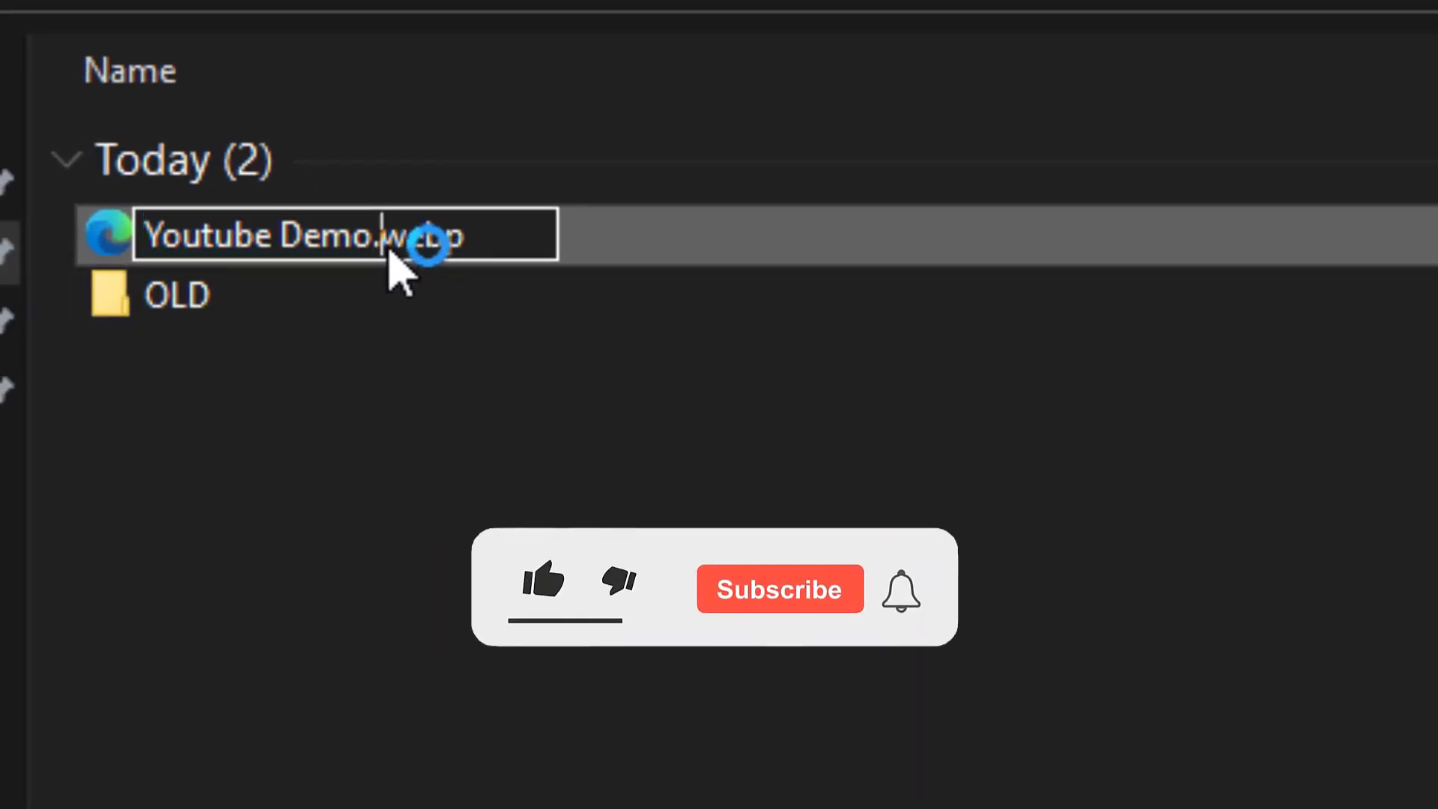
Rename 'Youtube Demo.webp' to 'Youtube Demo.png', accepting the extension-change warning
{"action": "left_click", "coordinate": [779, 589]}
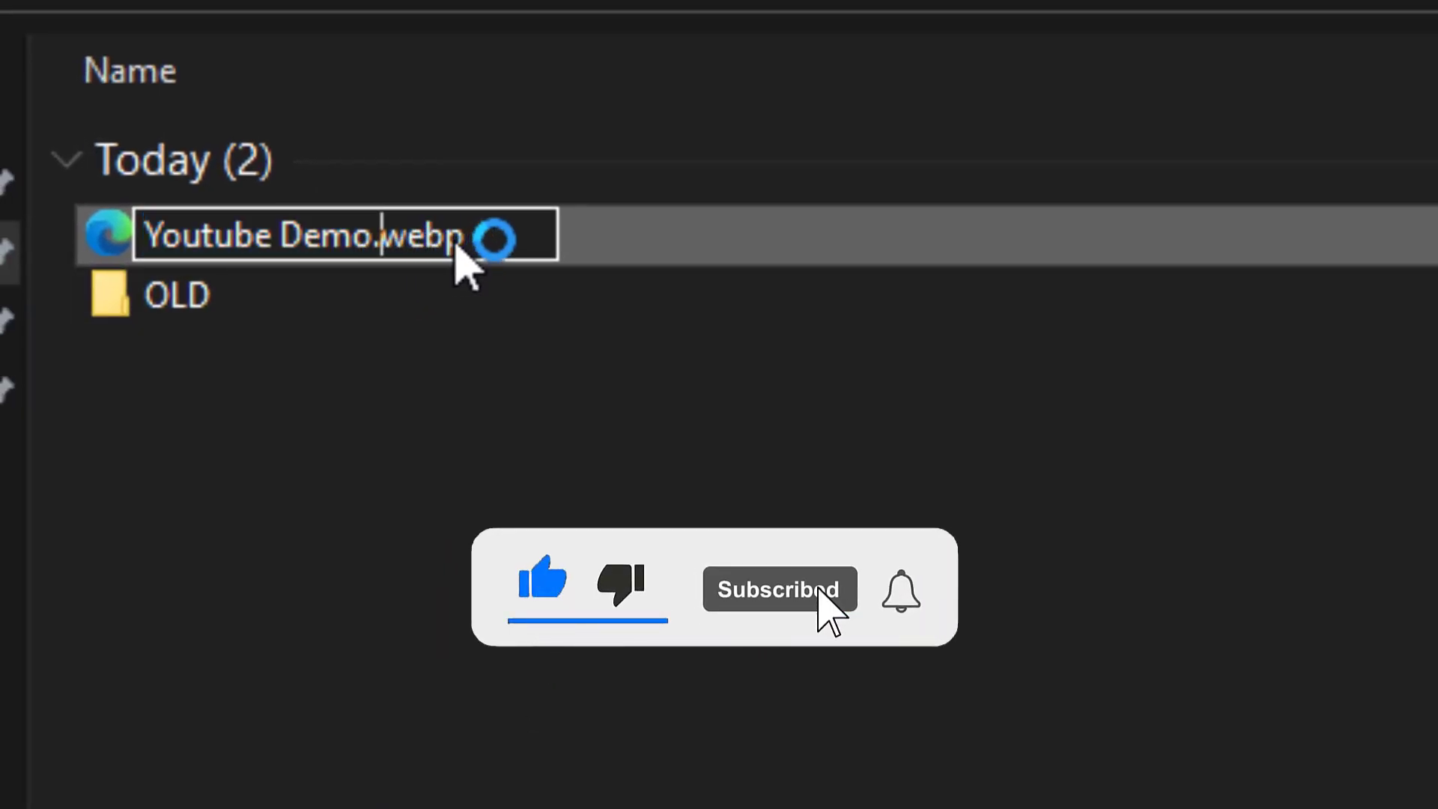
{"action": "double_click", "coordinate": [417, 234]}
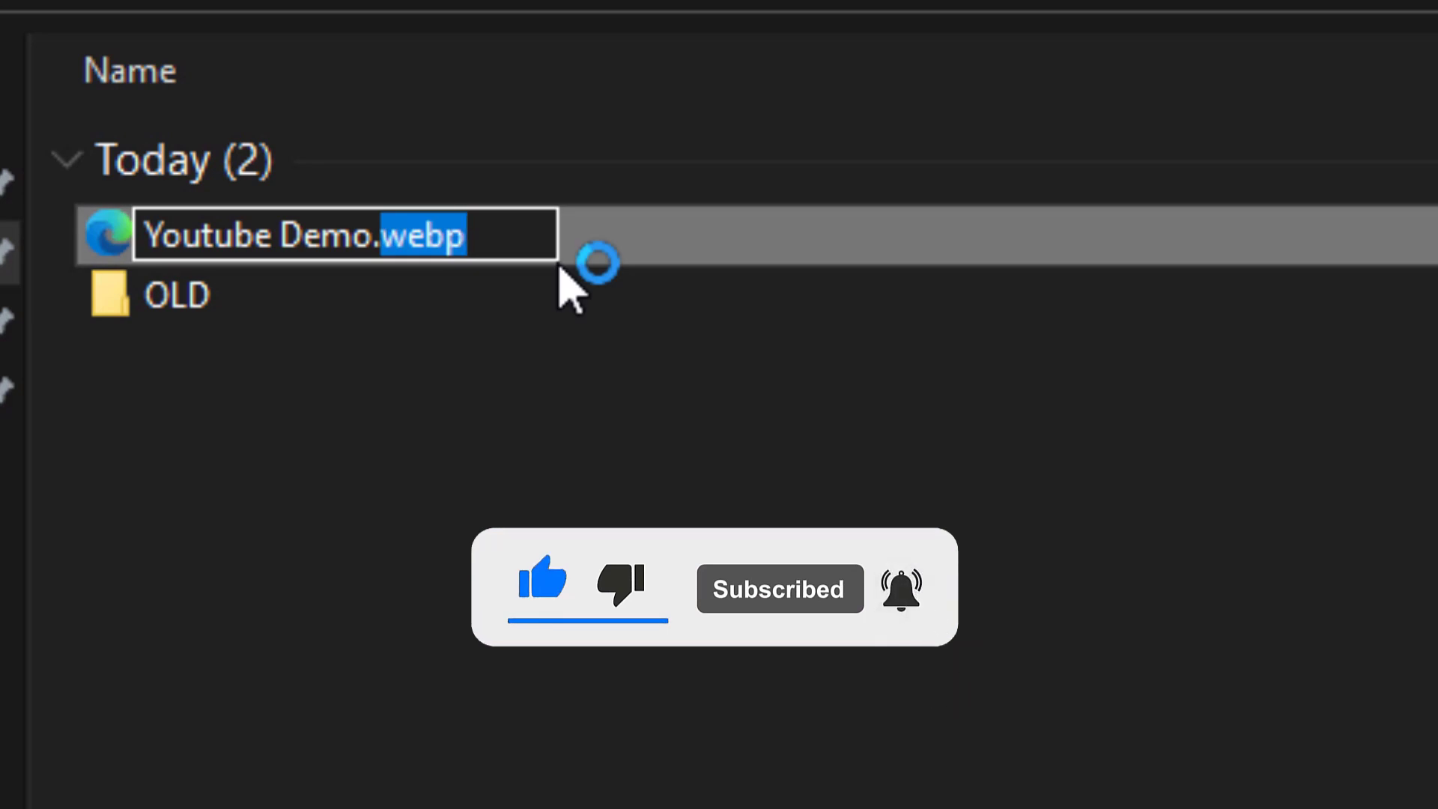
{"action": "type", "text": "png"}
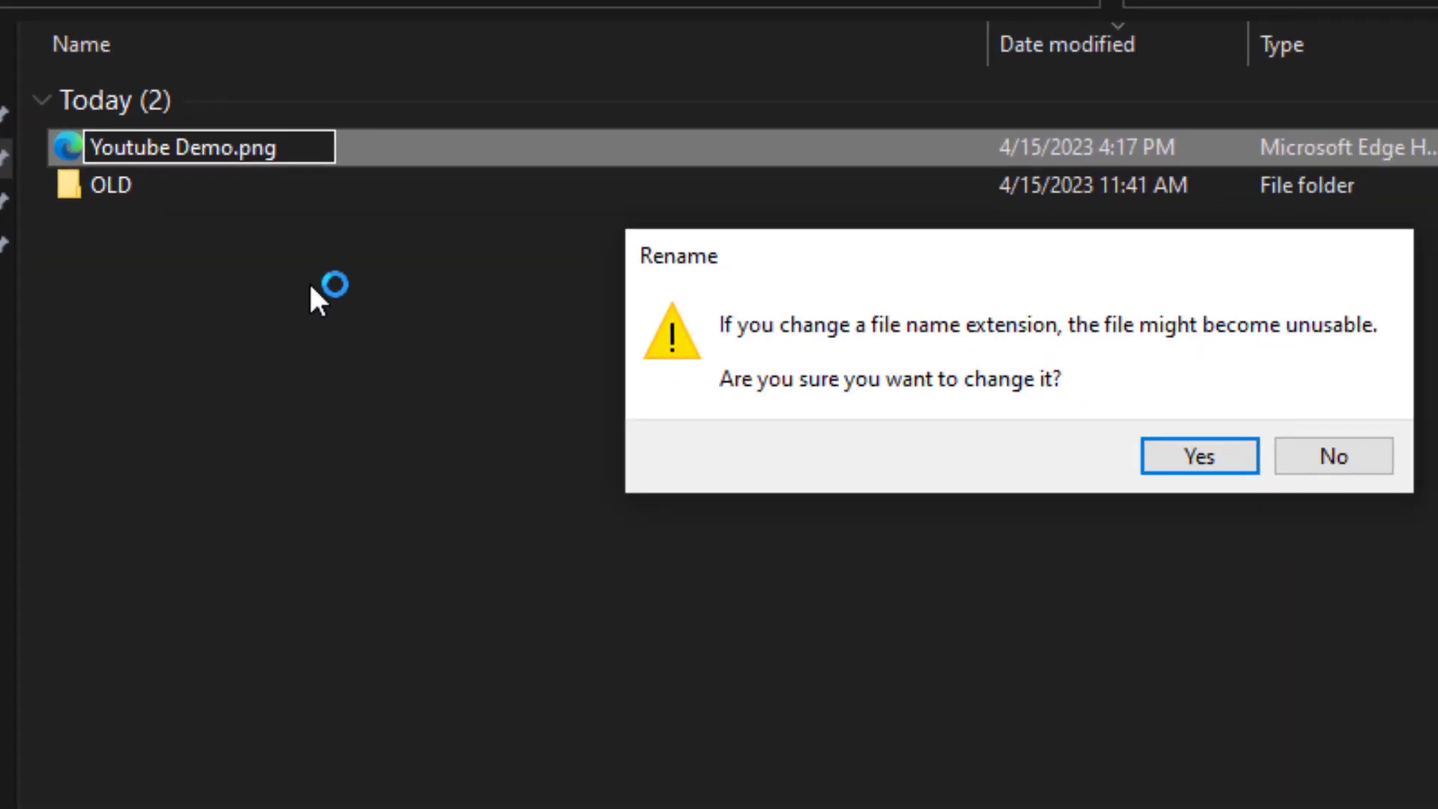
{"action": "mouse_move", "coordinate": [752, 360]}
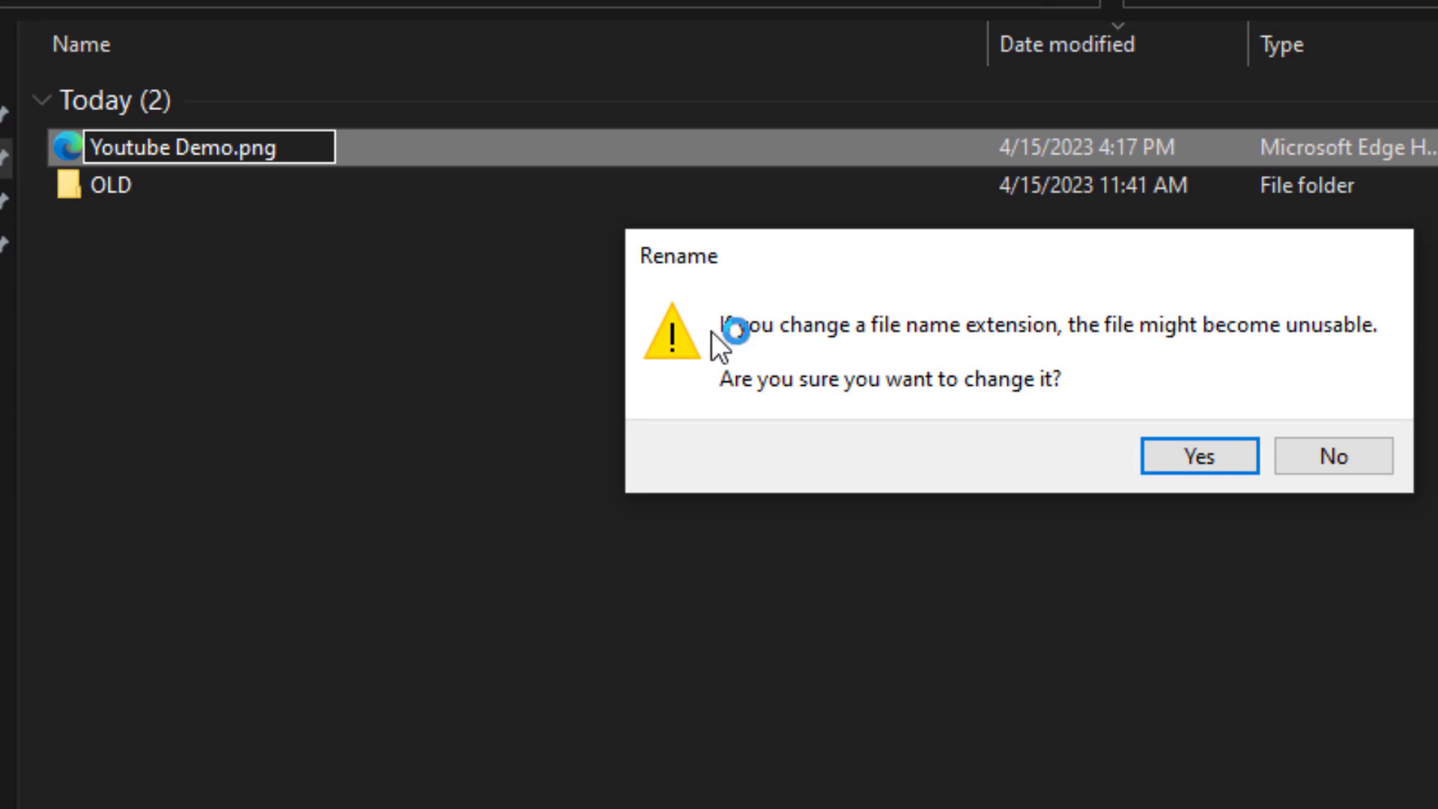
{"action": "mouse_move", "coordinate": [474, 583]}
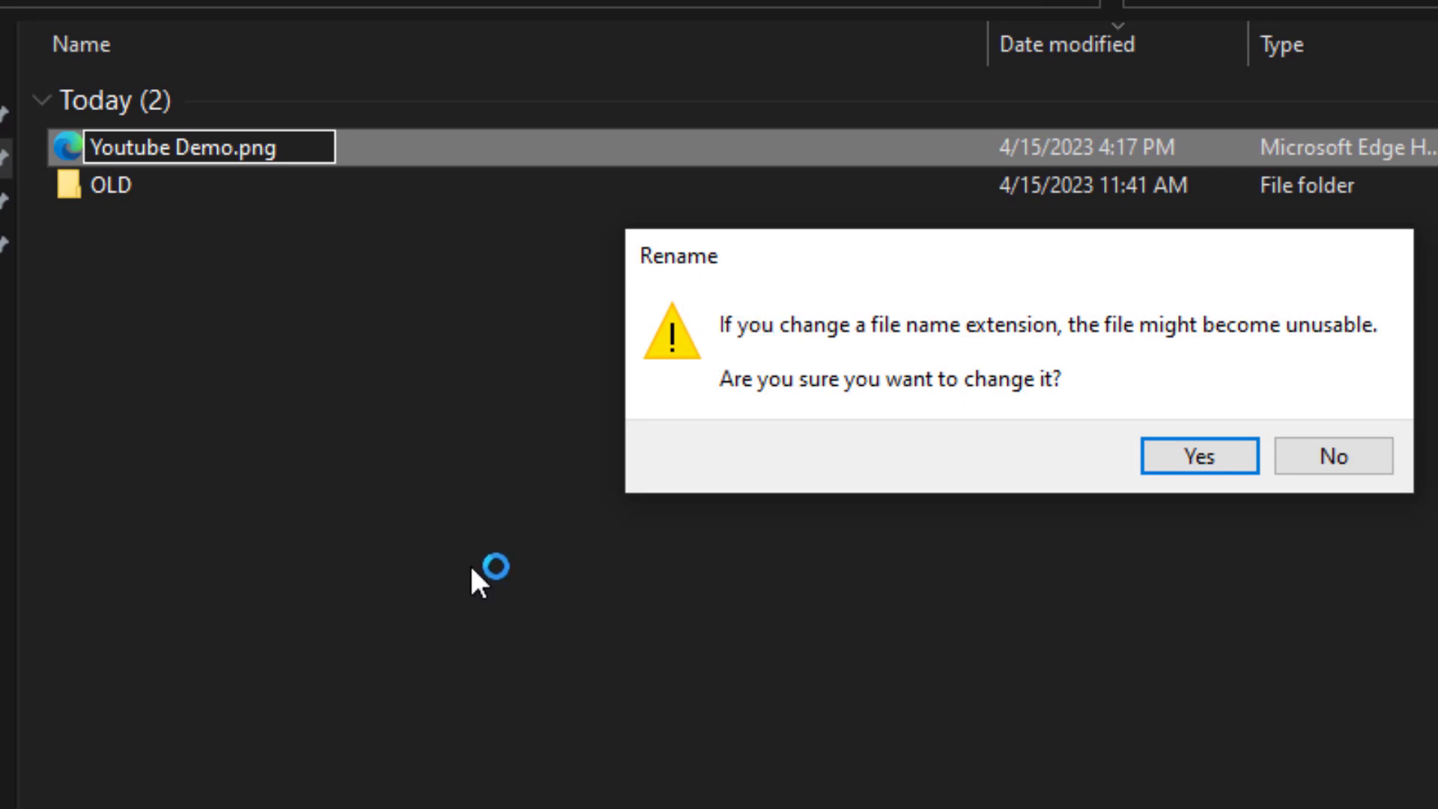
{"action": "mouse_move", "coordinate": [408, 240]}
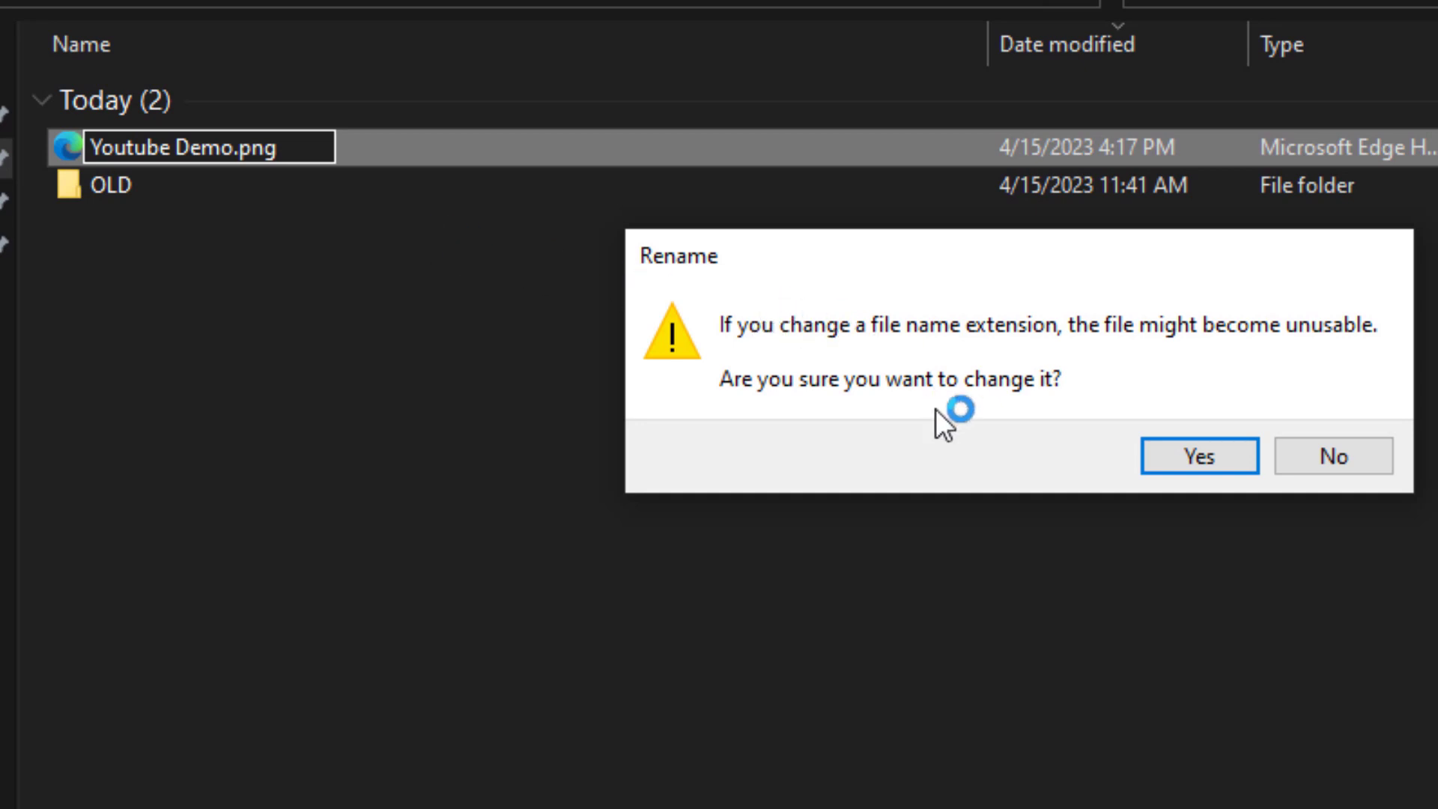
{"action": "left_click", "coordinate": [1196, 455]}
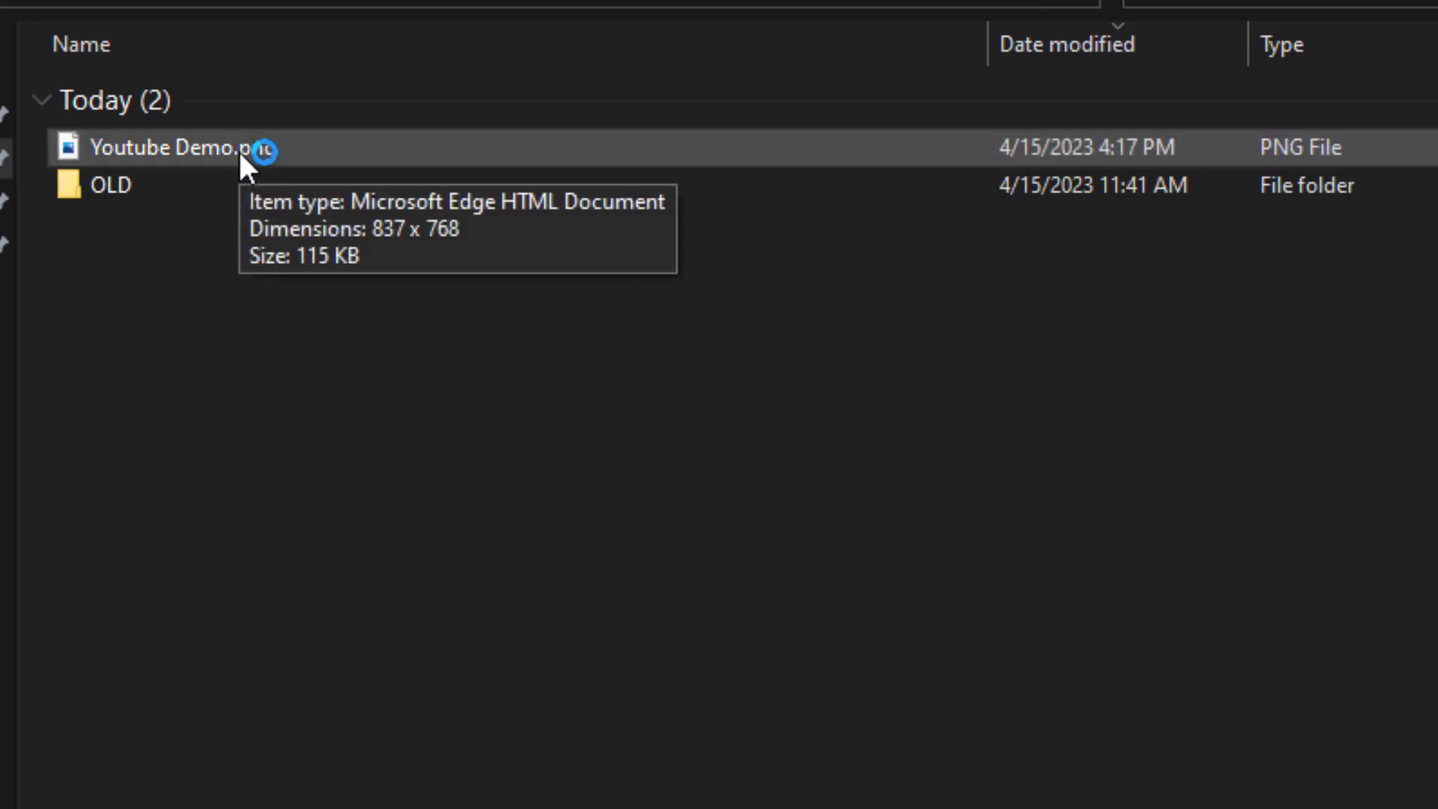
{"action": "right_click", "coordinate": [183, 147]}
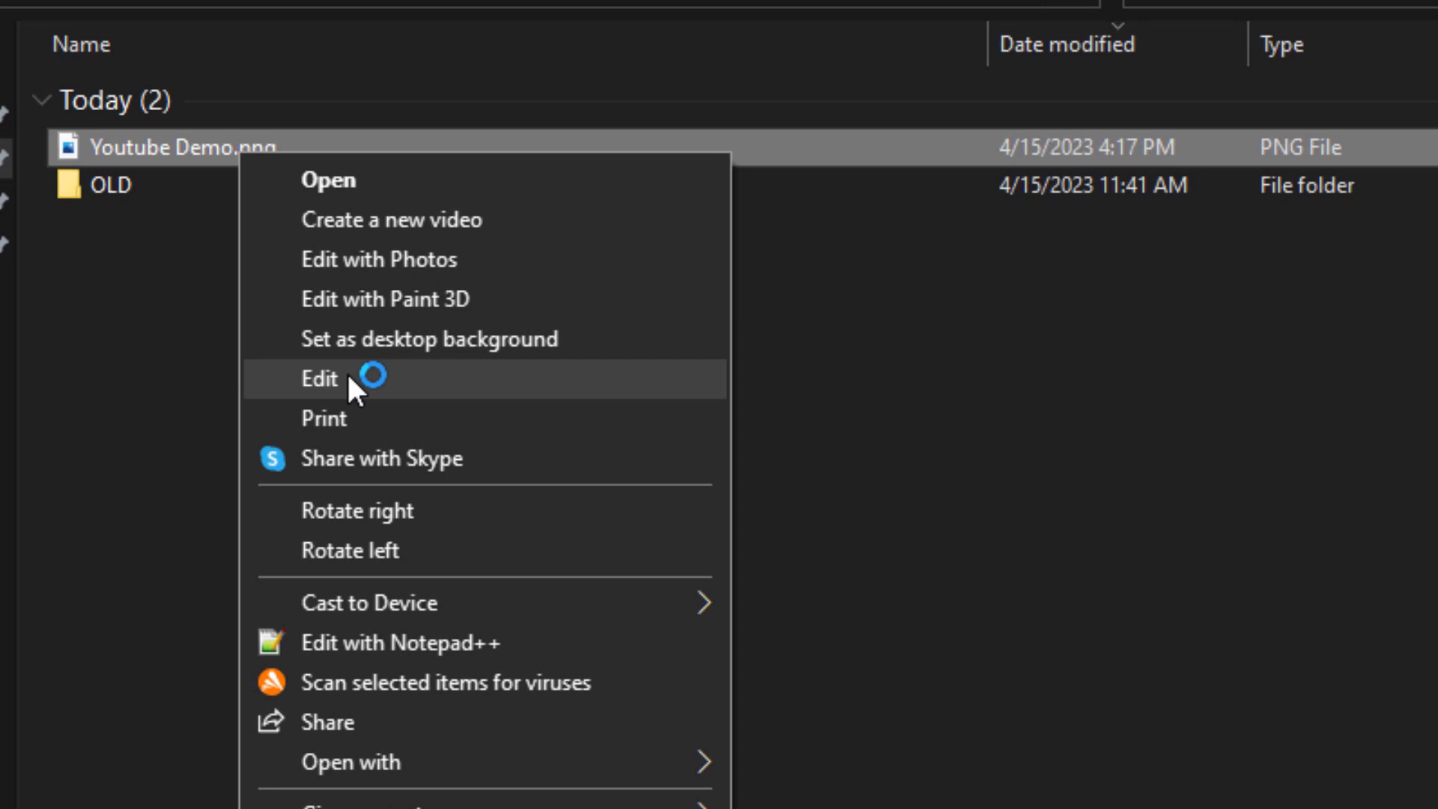
{"action": "left_click", "coordinate": [320, 379]}
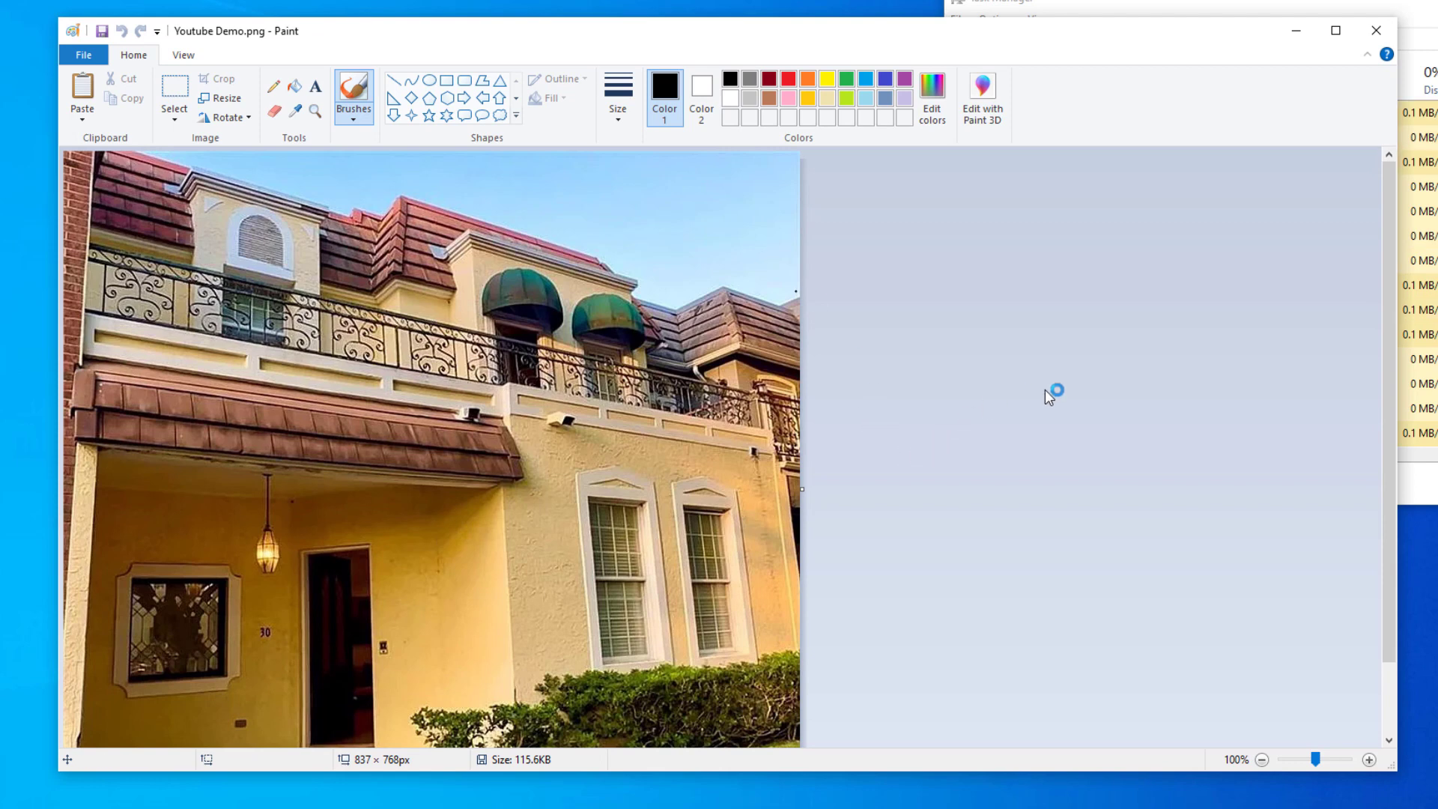
{"action": "scroll", "scroll_direction": "down", "scroll_amount": 3}
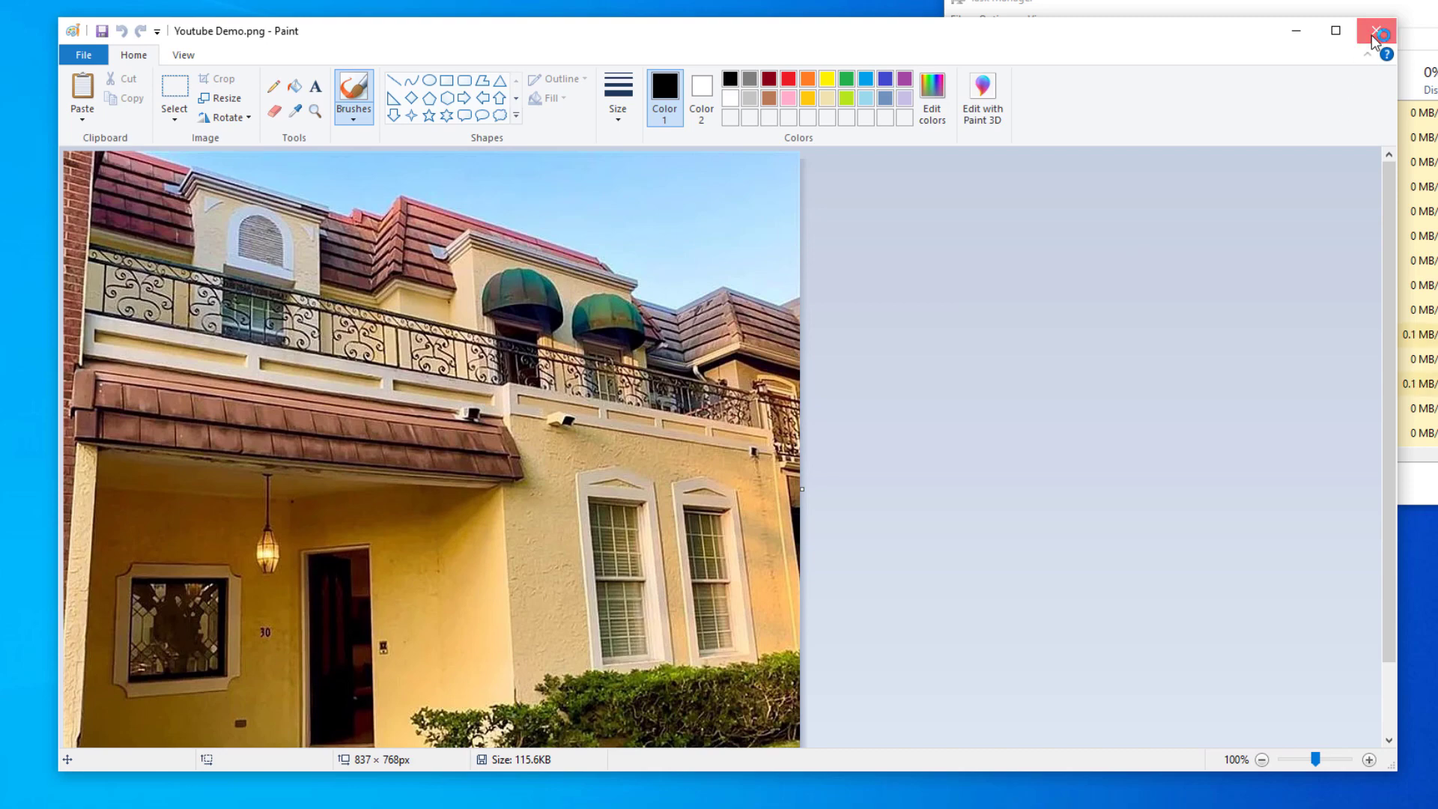
{"action": "left_click", "coordinate": [1375, 30]}
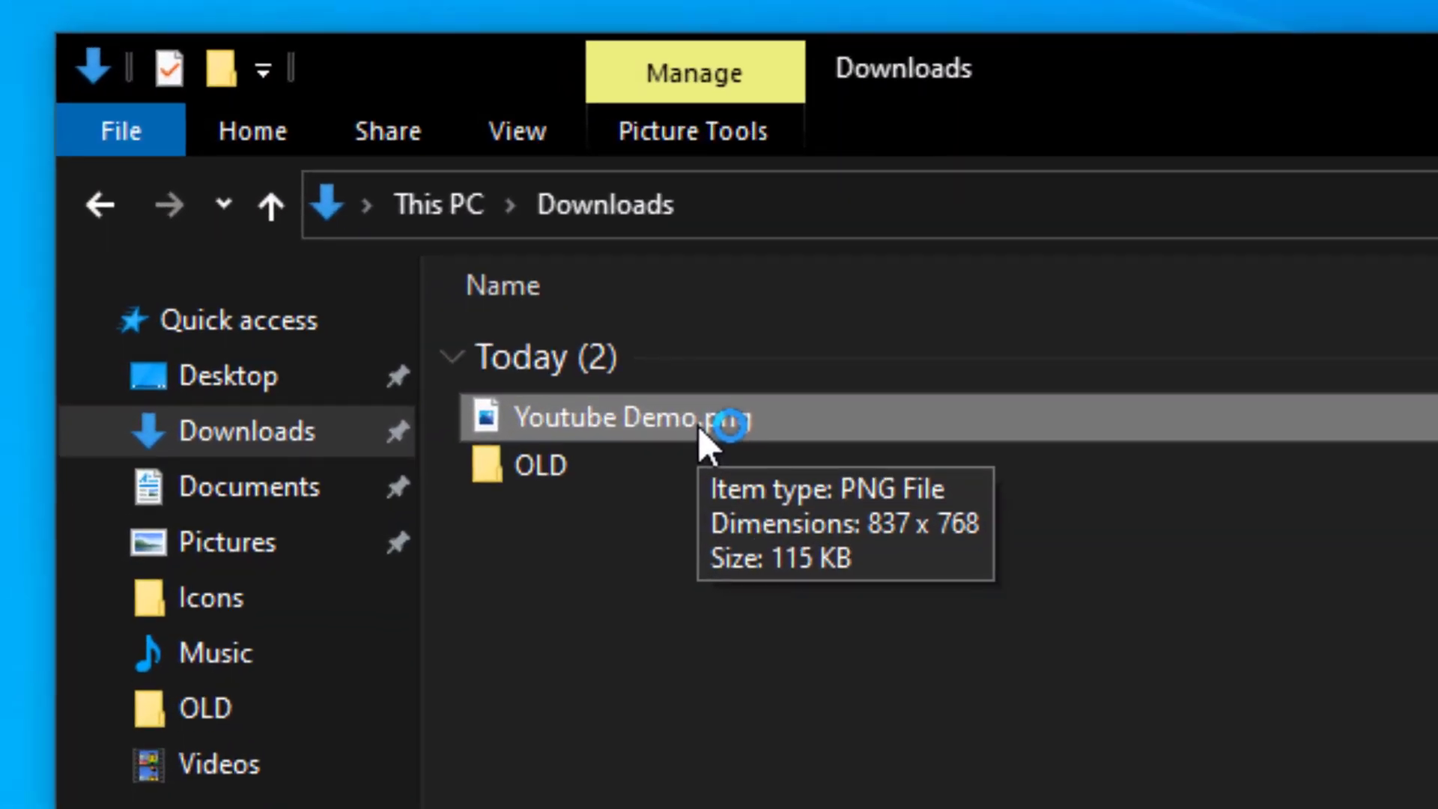
Rename 'Youtube Demo.png' to 'Youtube Demo.jpeg', confirming the extension change
{"action": "right_click", "coordinate": [633, 418]}
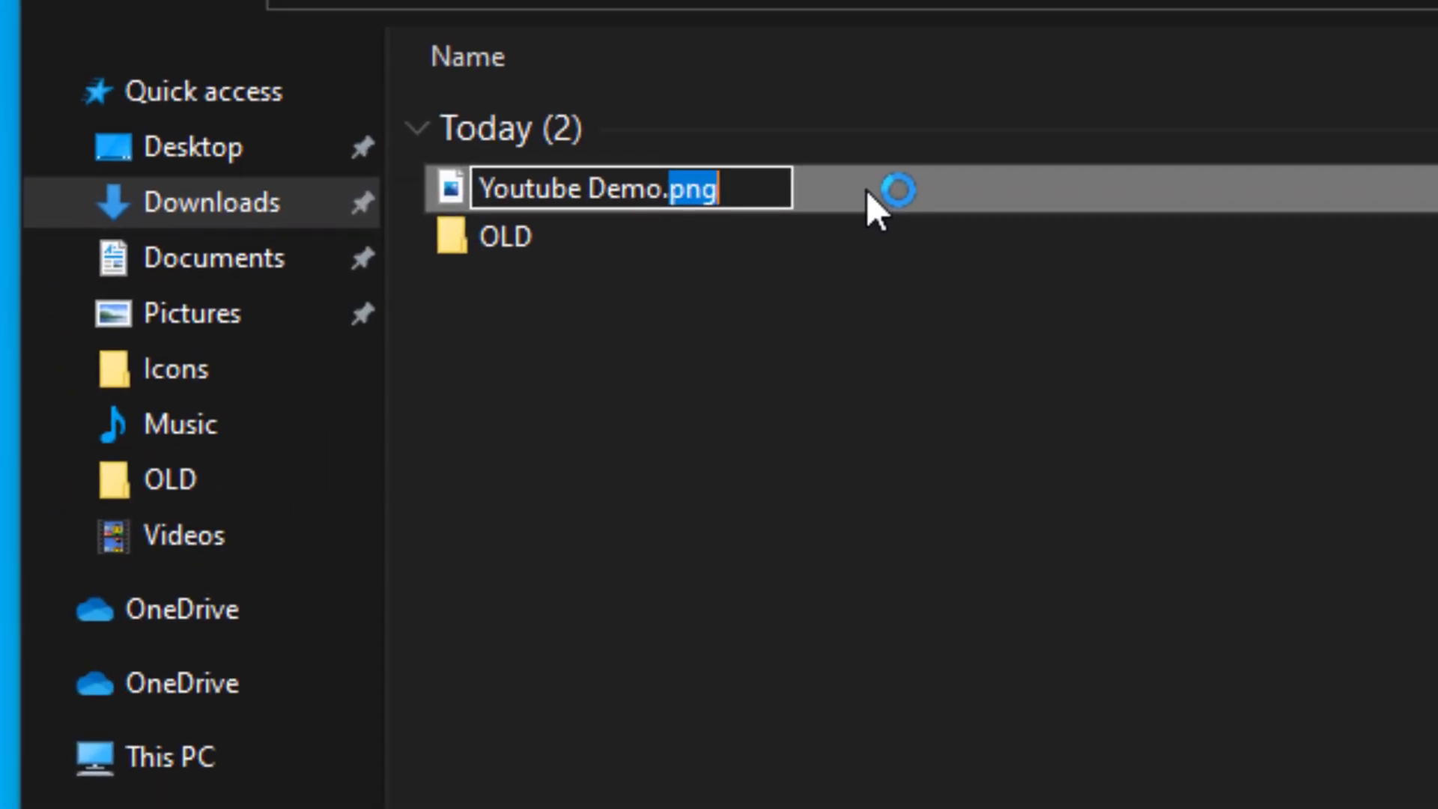
{"action": "type", "text": "jpeg"}
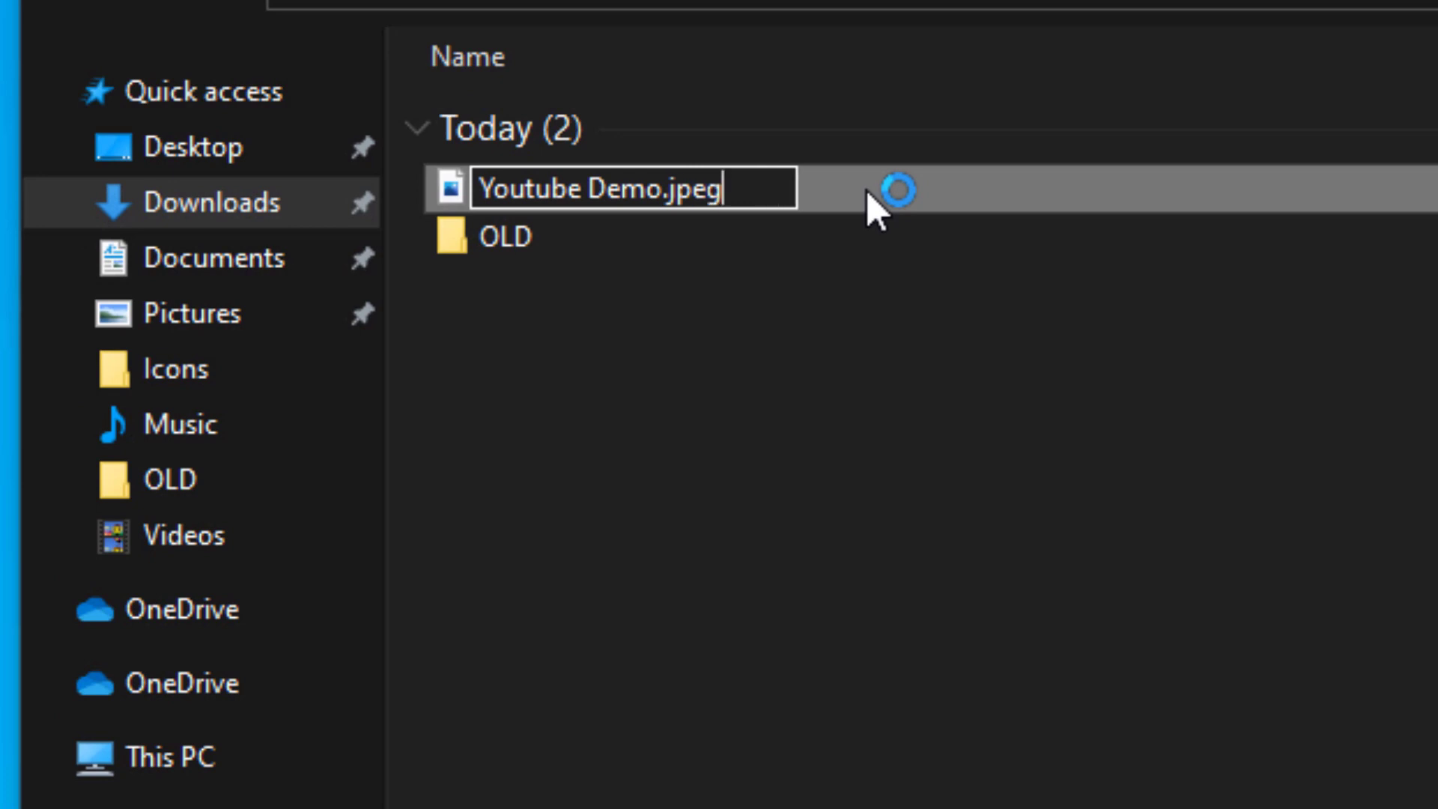
{"action": "key", "text": "enter"}
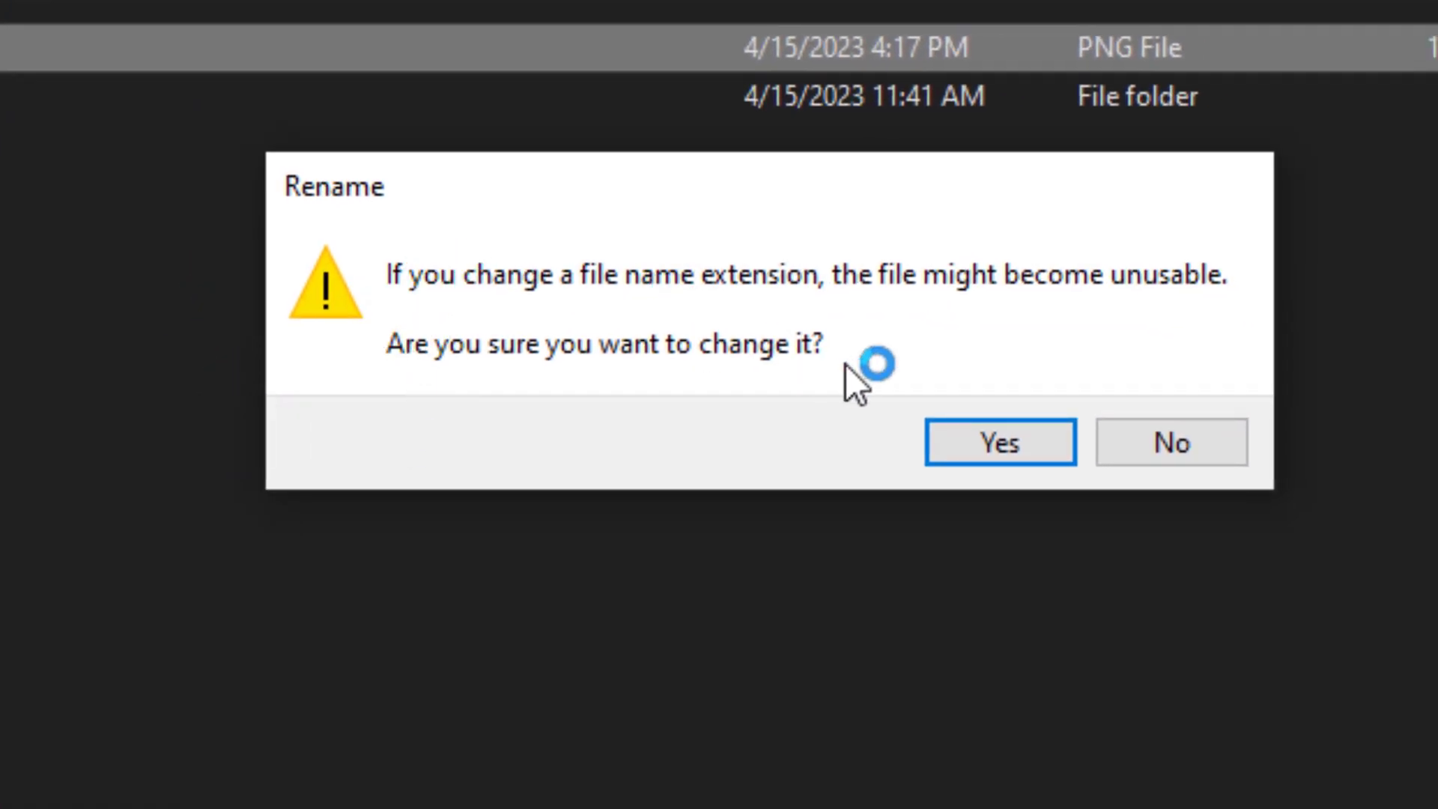
{"action": "left_click", "coordinate": [998, 441]}
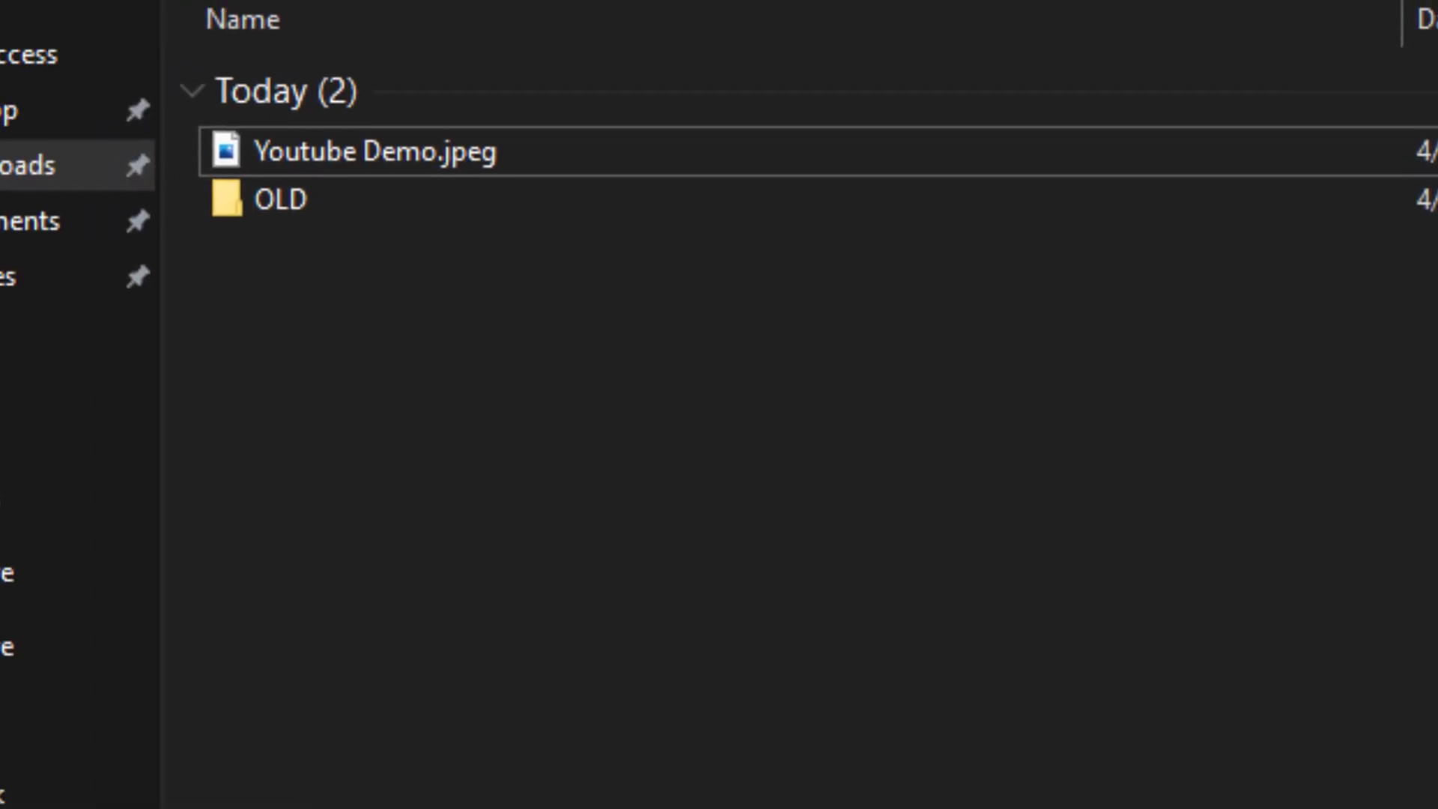
{"action": "left_click", "coordinate": [413, 153]}
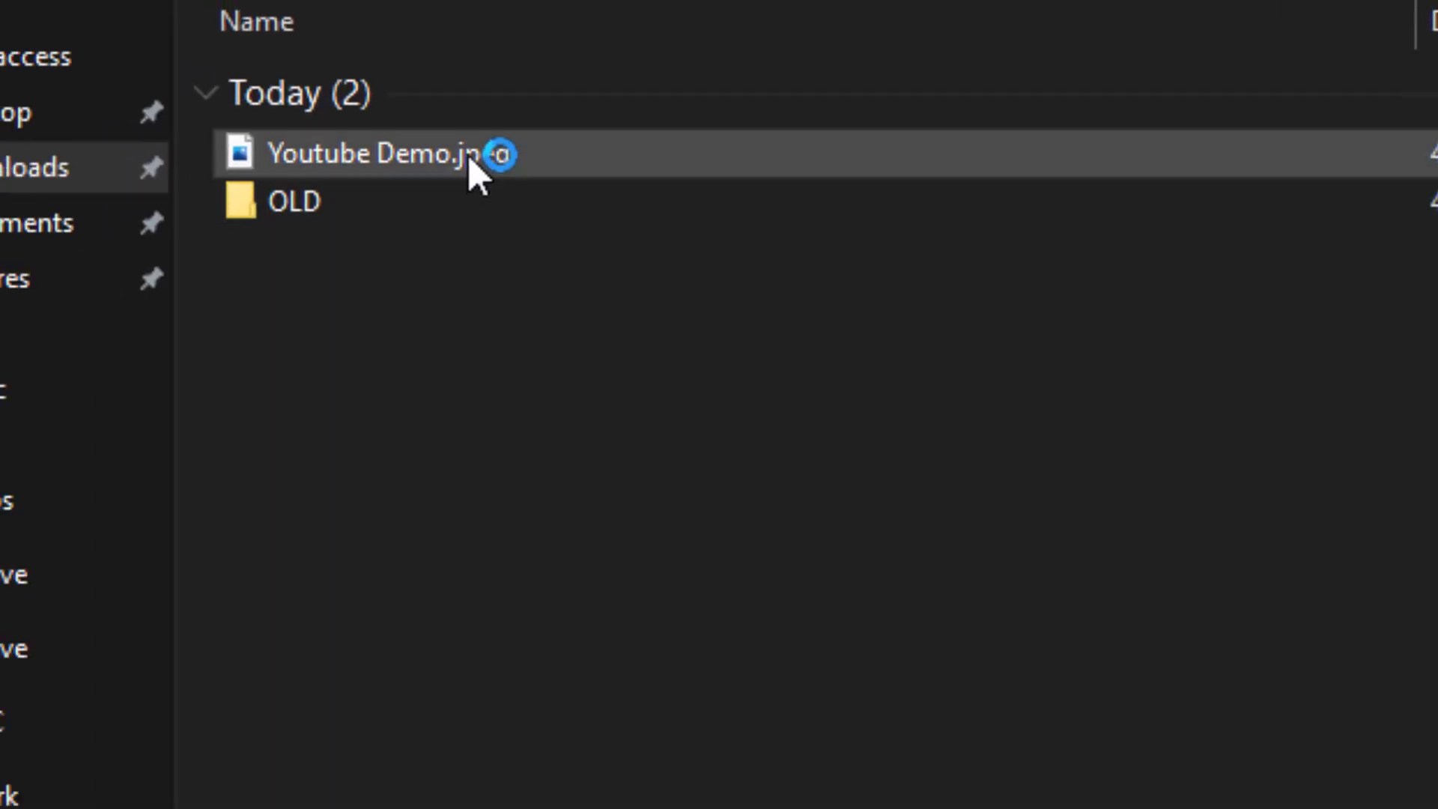
Open 'Youtube Demo.jpeg' in Paint via Edit to view the house photo
{"action": "right_click", "coordinate": [367, 154]}
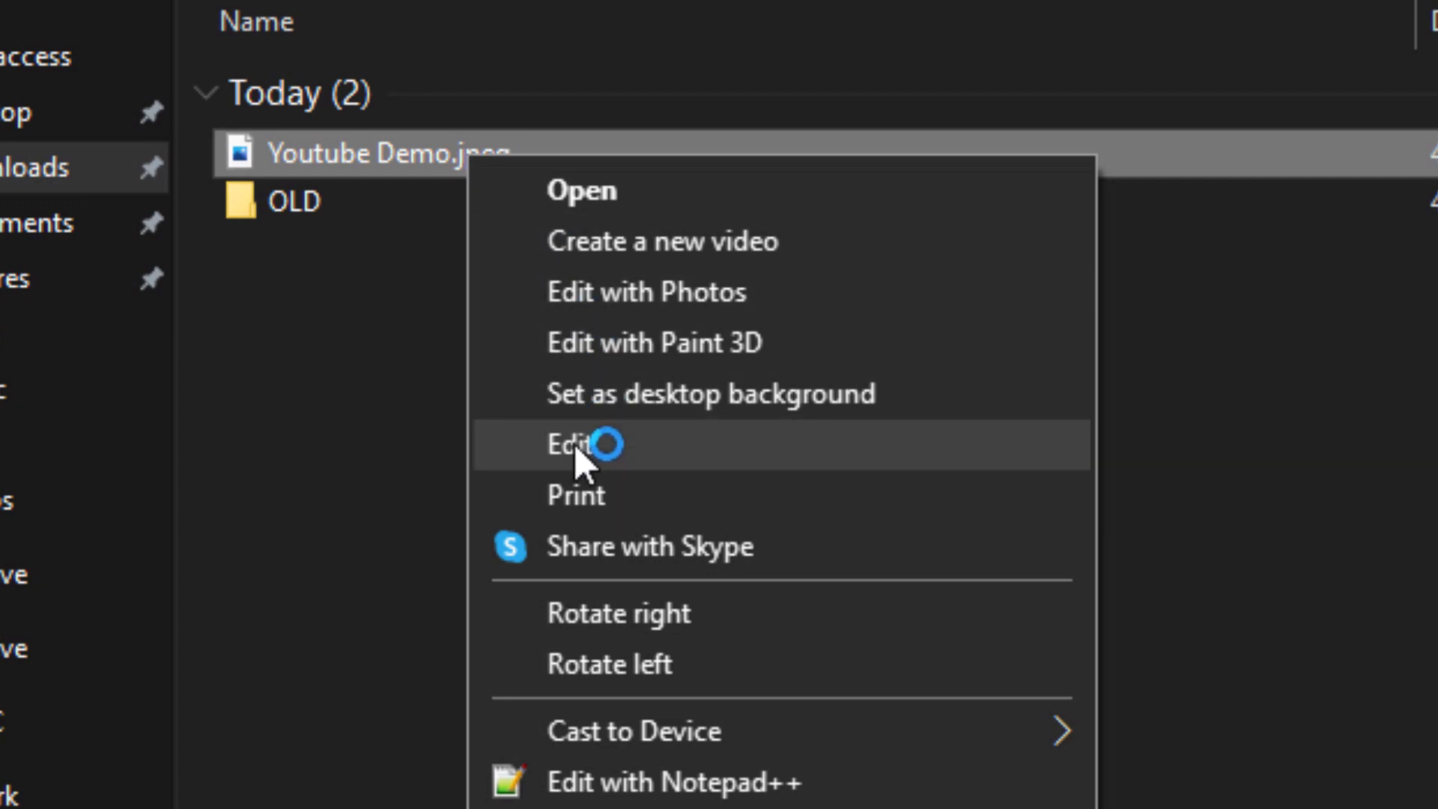
{"action": "left_click", "coordinate": [575, 444]}
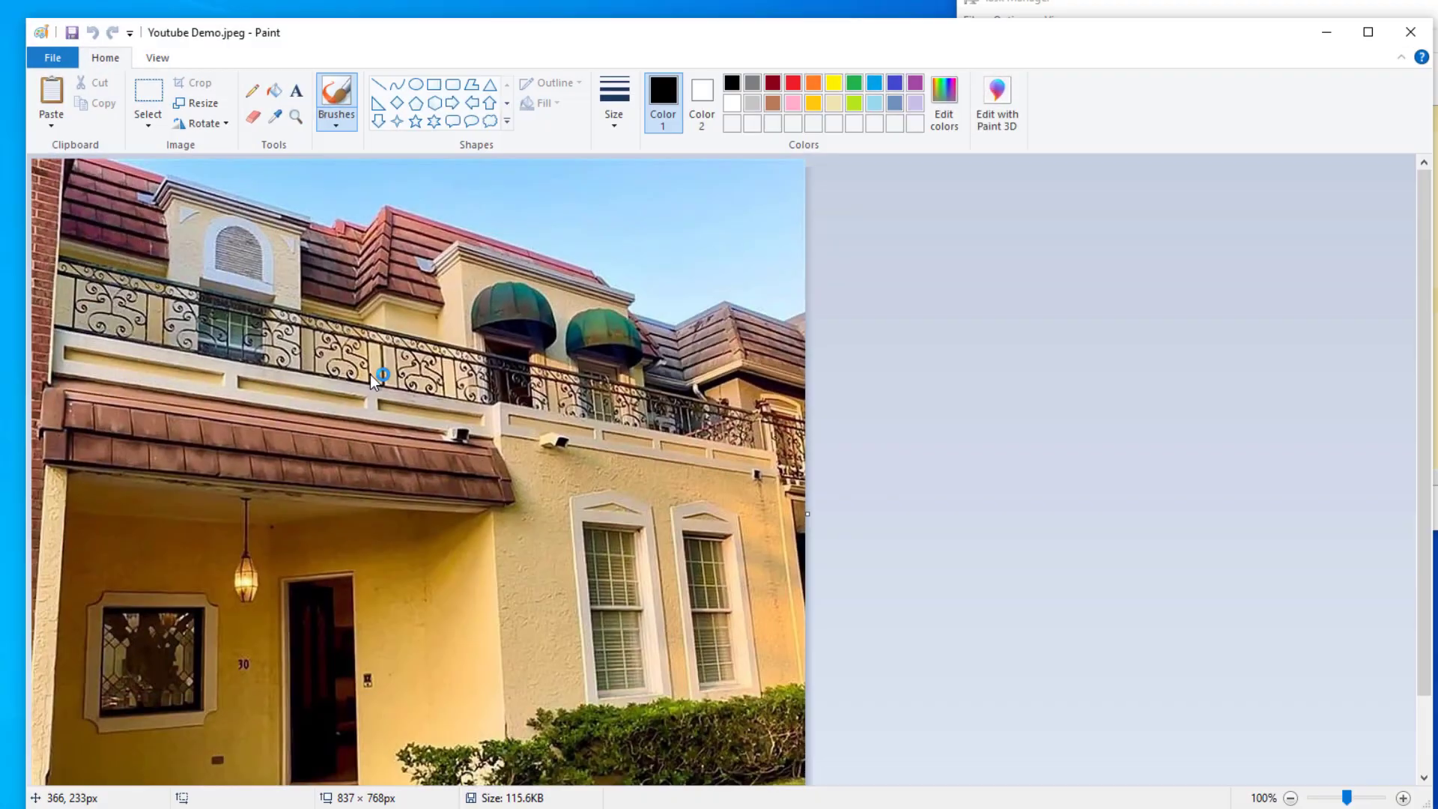
{"action": "mouse_move", "coordinate": [1410, 32]}
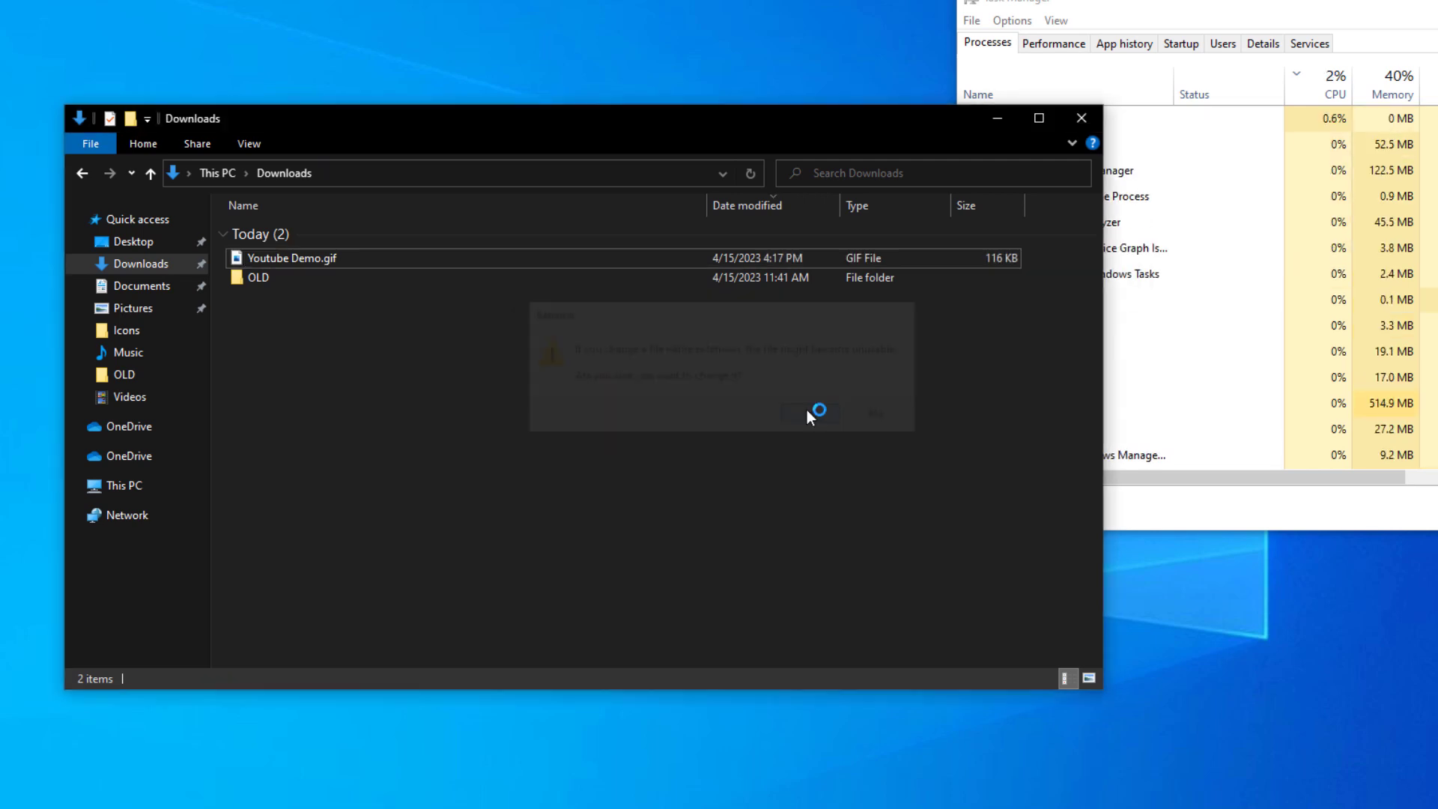
Accept the rename to 'Youtube Demo.gif' and open the GIF in Paint
{"action": "left_click", "coordinate": [809, 413]}
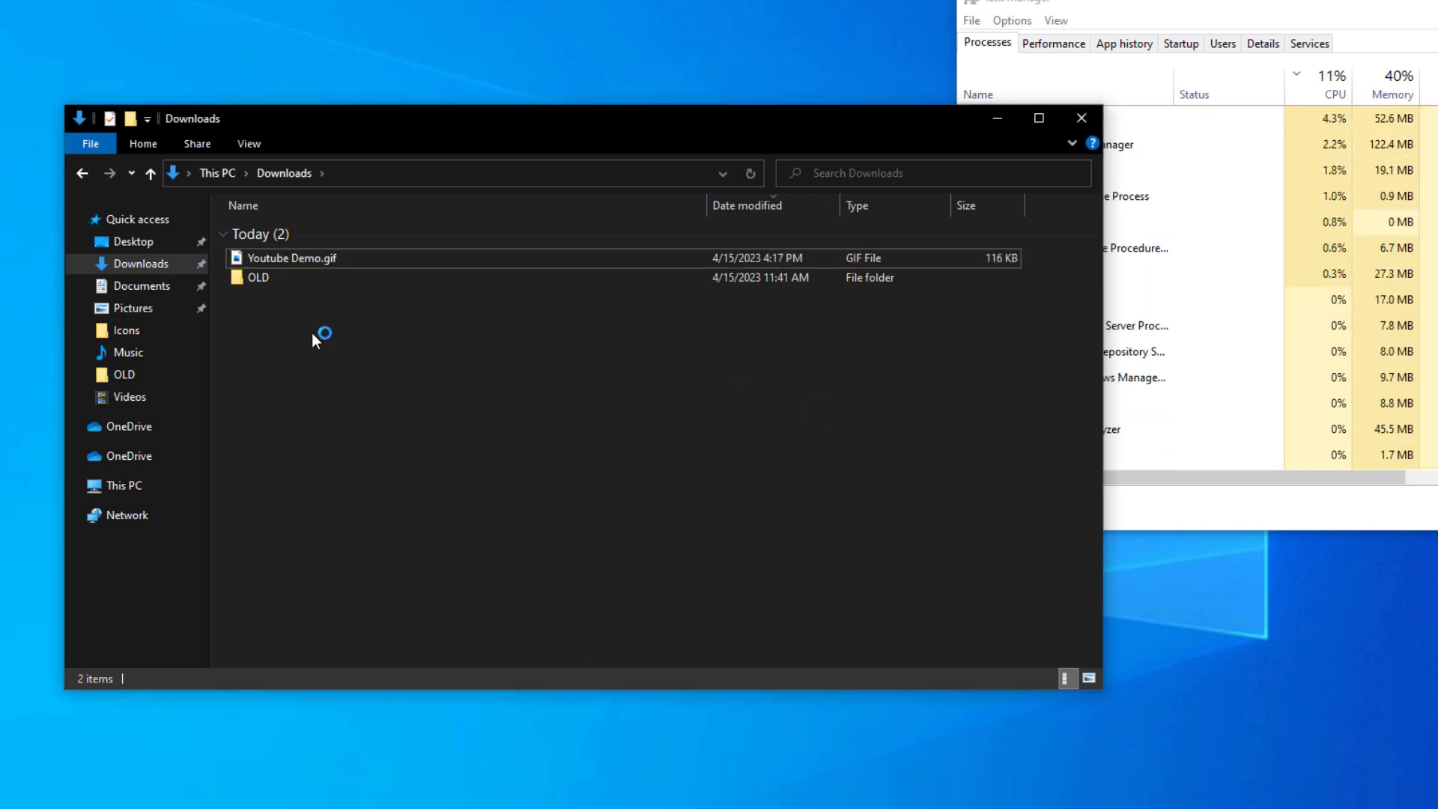
{"action": "double_click", "coordinate": [290, 257]}
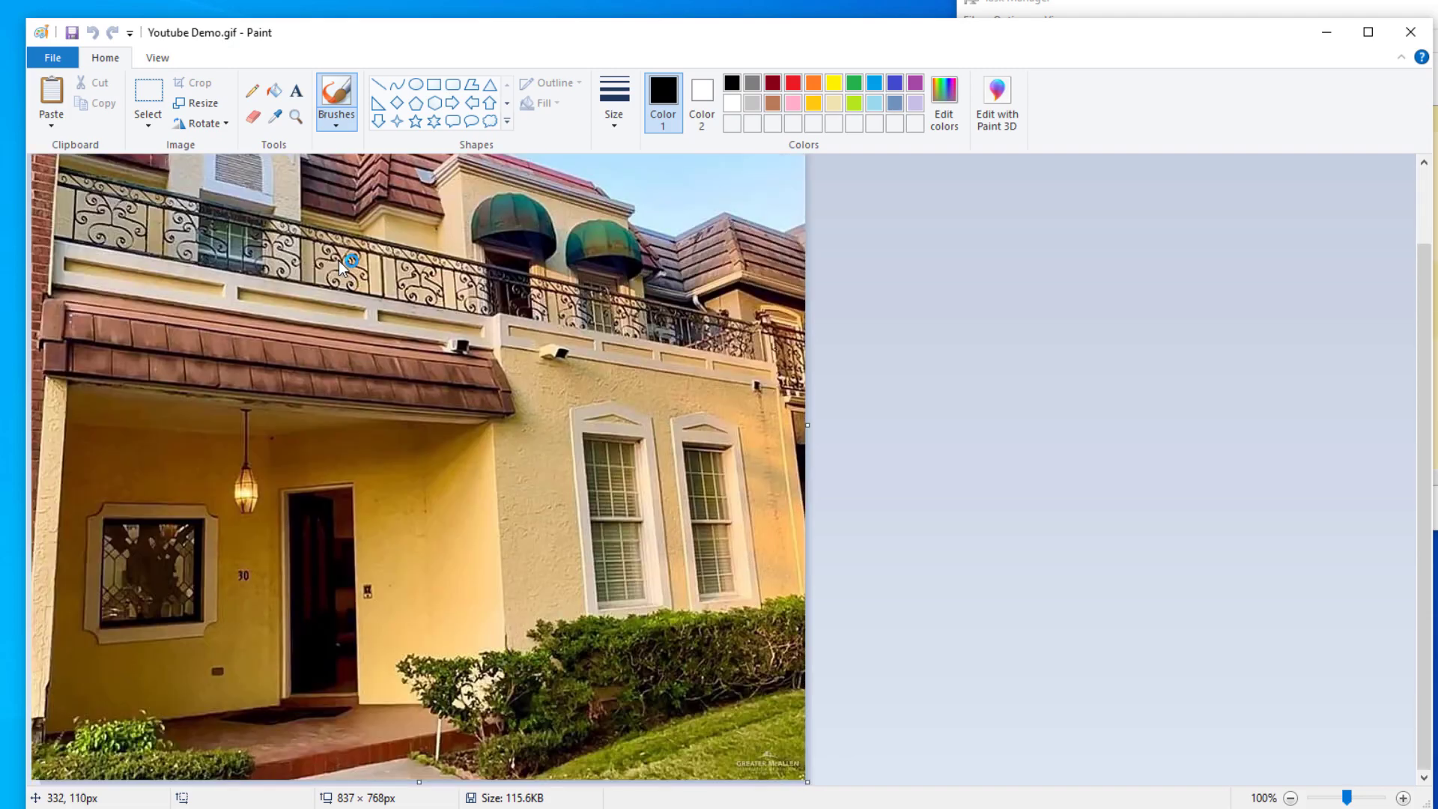